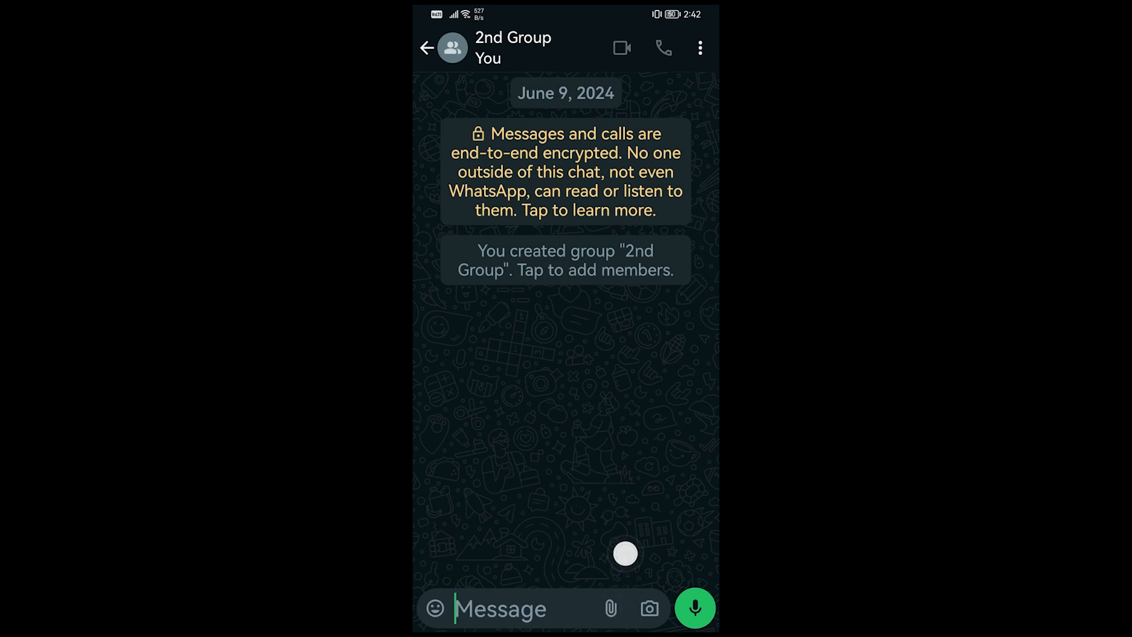
# Show the attachment menu in the 2nd Group chat, with Poll and Event options.
pyautogui.click(612, 609)
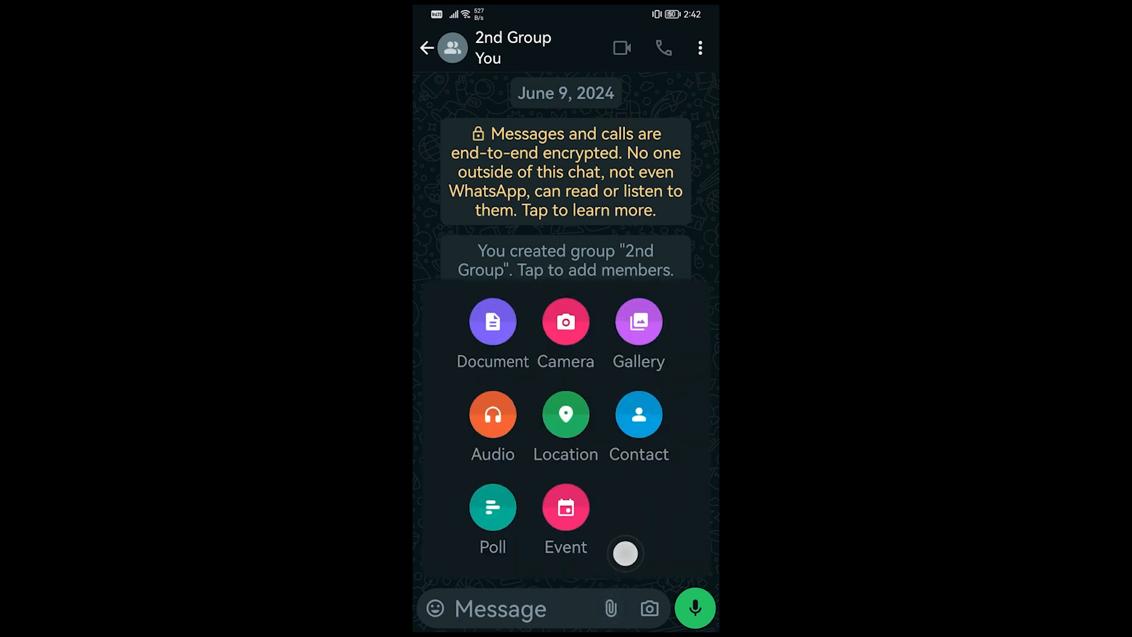
pyautogui.click(493, 507)
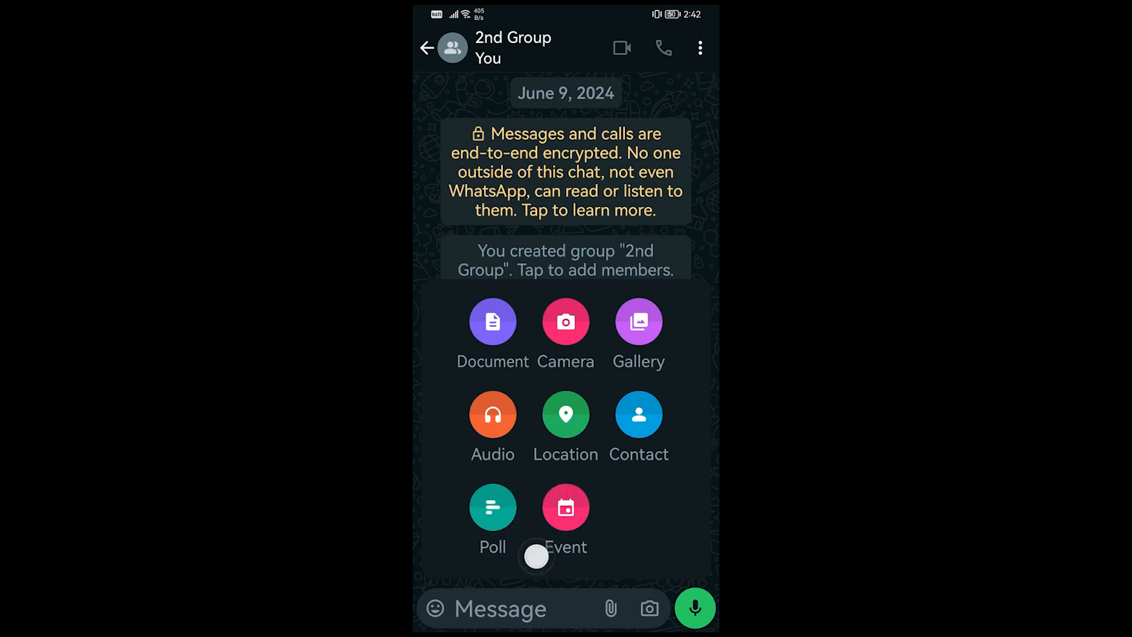
# Start a poll titled 'When should we meet?' with '8' entered as the first option.
pyautogui.click(493, 507)
pyautogui.write('When should we meet?')
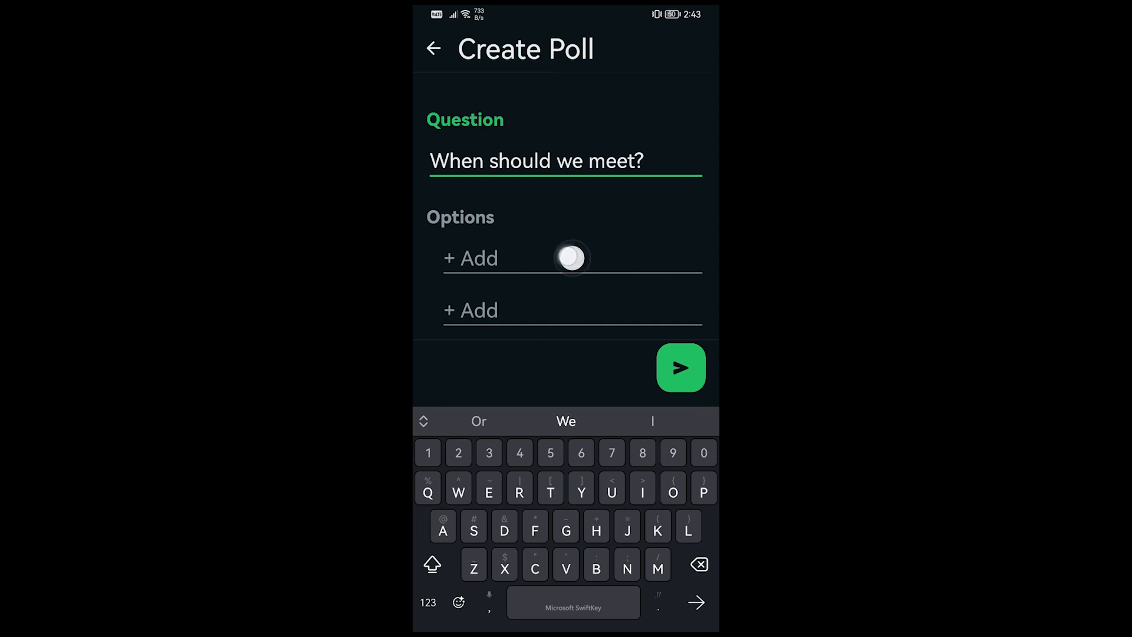
pyautogui.write('8')
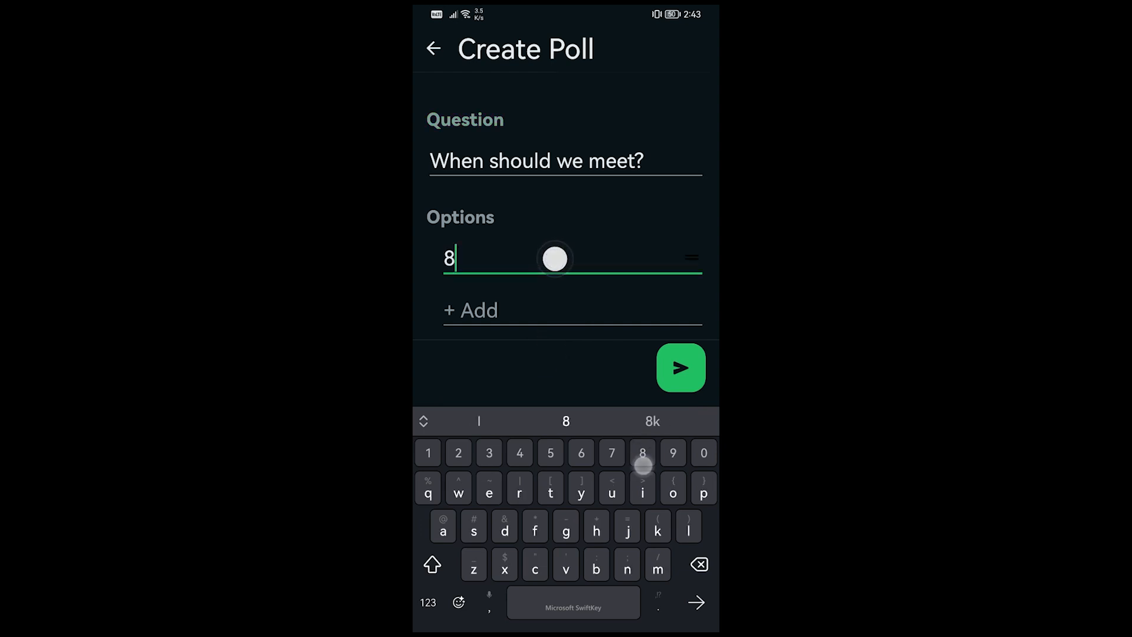
# Complete options '8 PM' and '9 PM', disallow multiple answers, and send the poll.
pyautogui.click(565, 310)
pyautogui.write('9 PM')
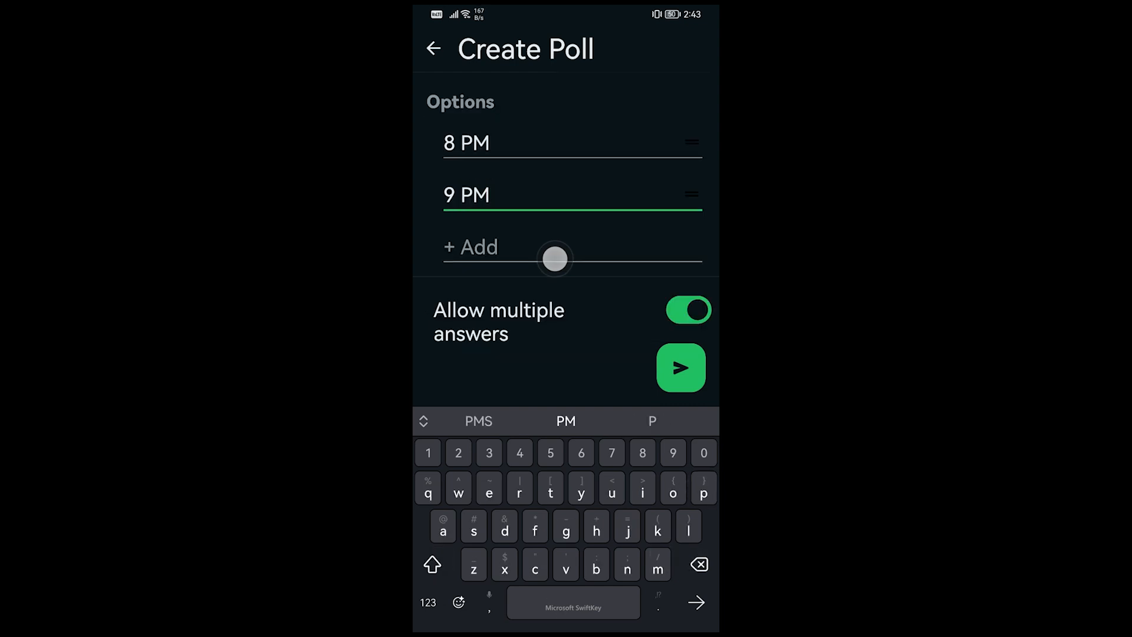
pyautogui.moveTo(555, 258); pyautogui.dragTo(694, 266)
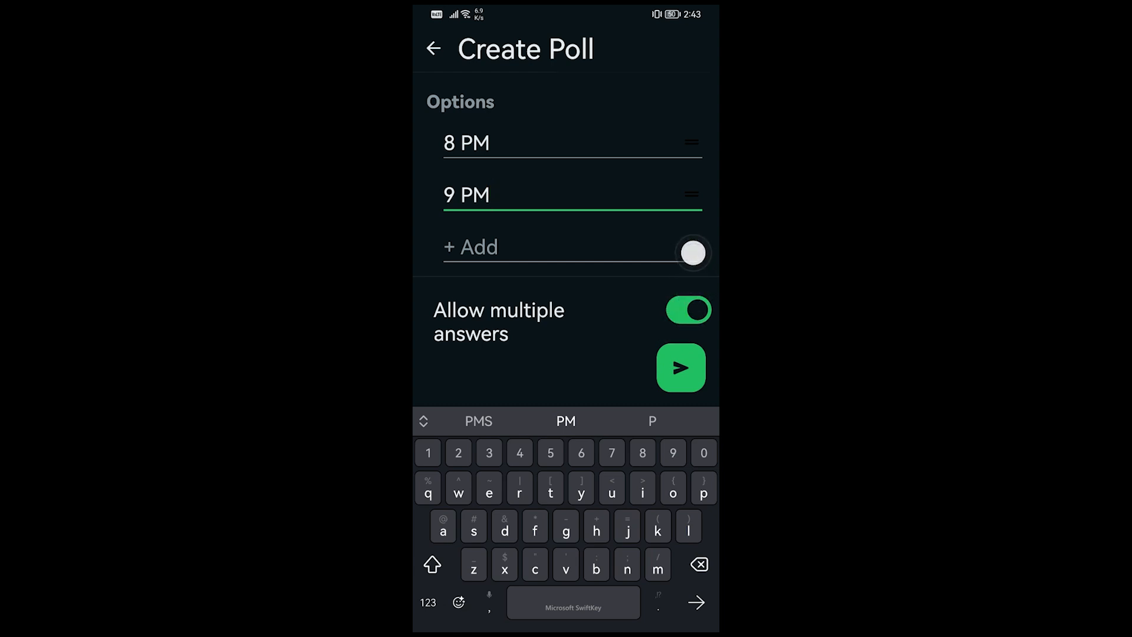
pyautogui.click(688, 310)
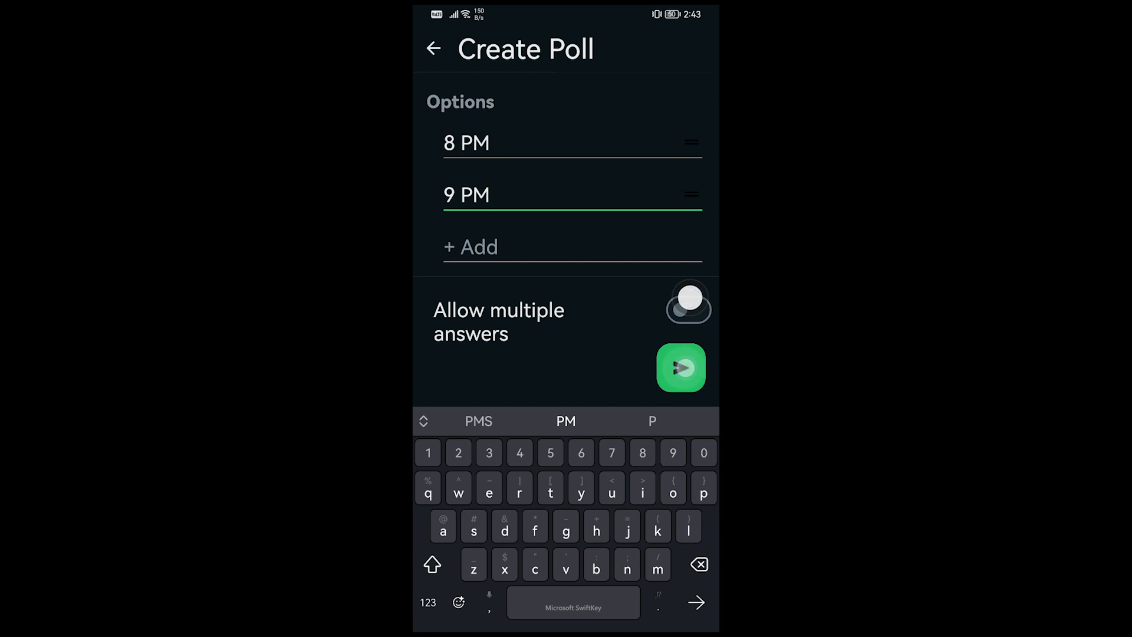
pyautogui.click(680, 368)
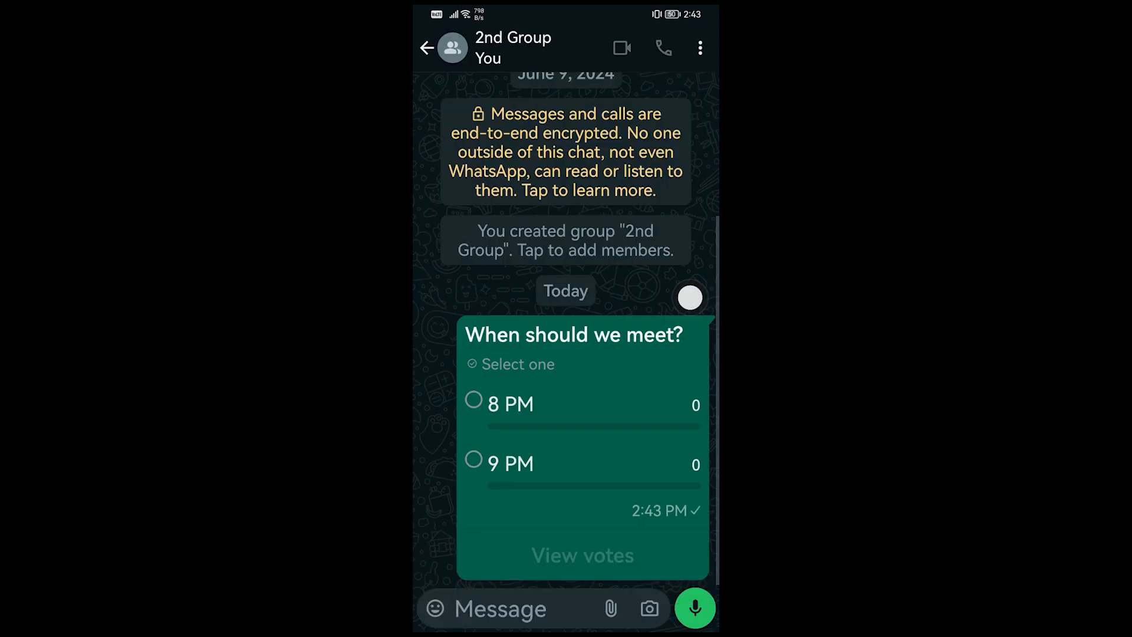
pyautogui.click(500, 609)
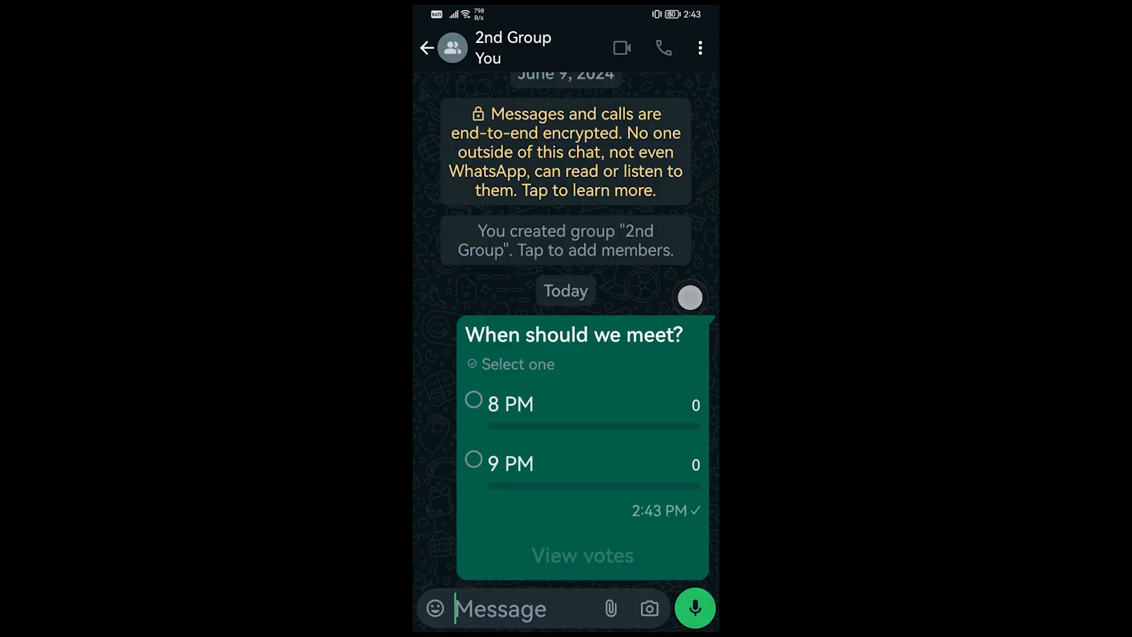